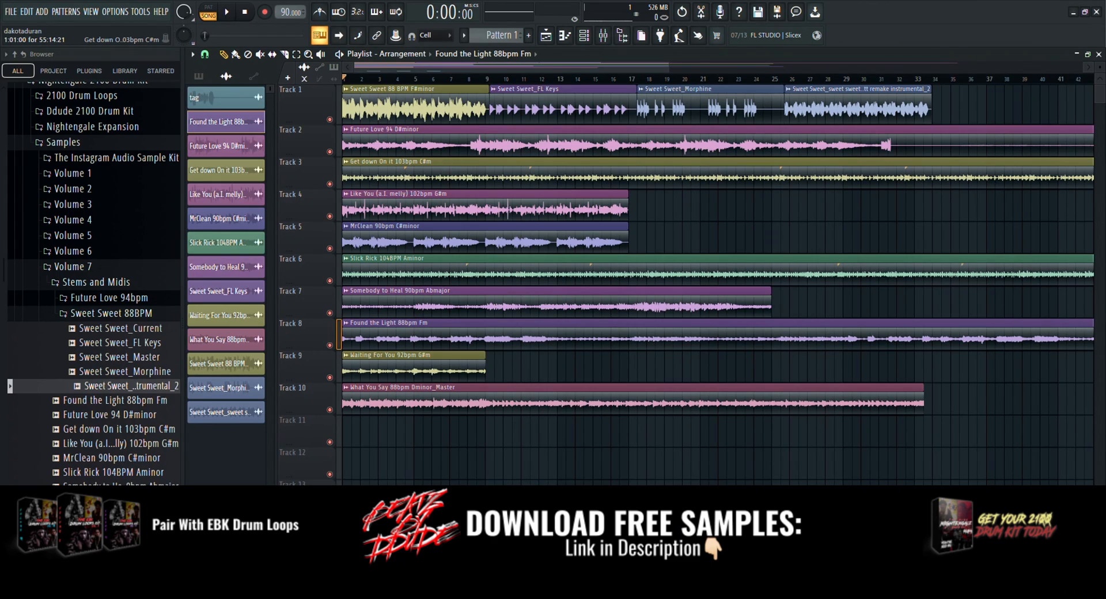
Start playback of the ten-track arrangement with only Somebody to Heal 90bpm Abmajor audible.
click(227, 12)
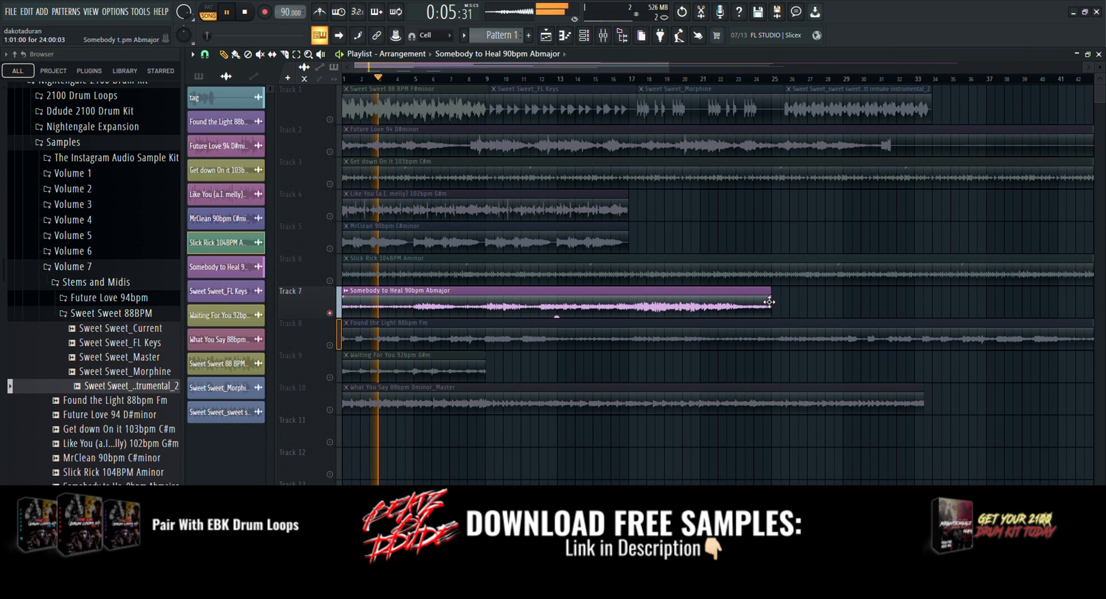
Open and close the Somebody to Heal clip's settings, then stop playback.
double_click(494, 300)
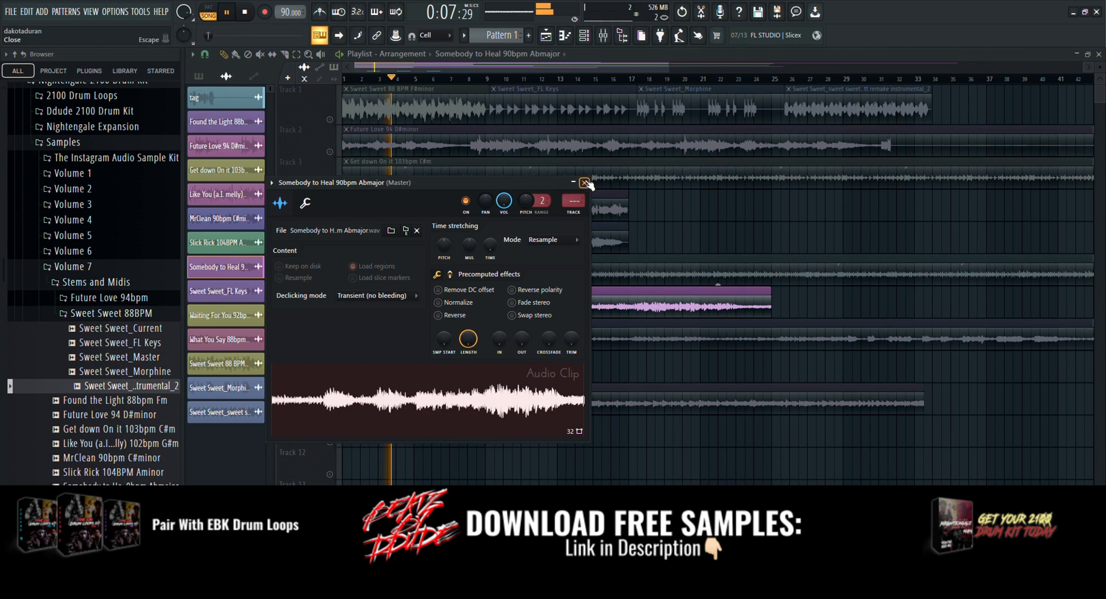
click(584, 183)
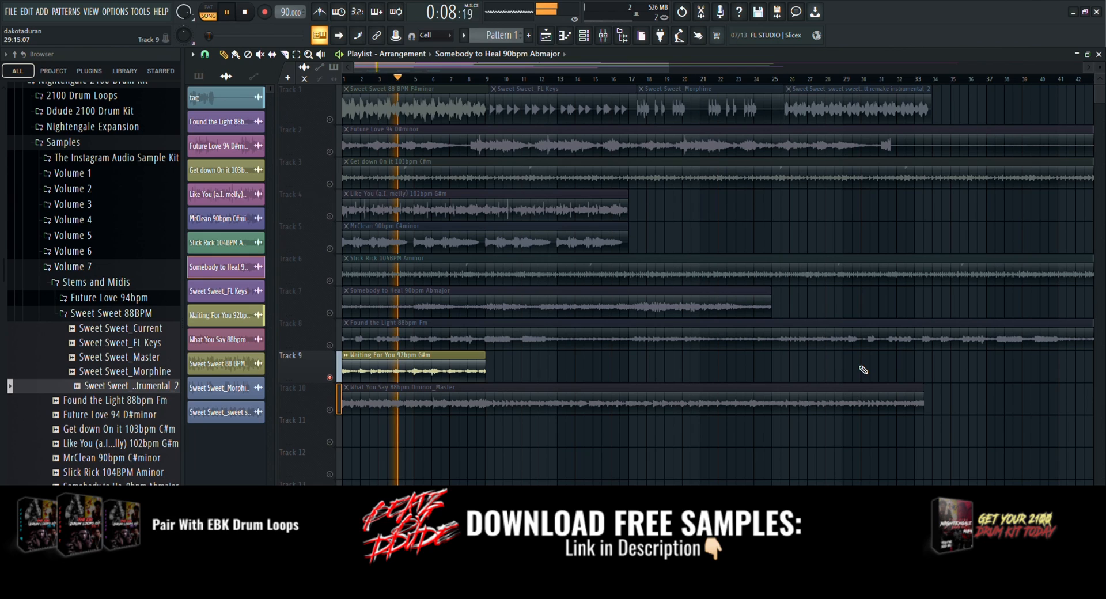
click(245, 12)
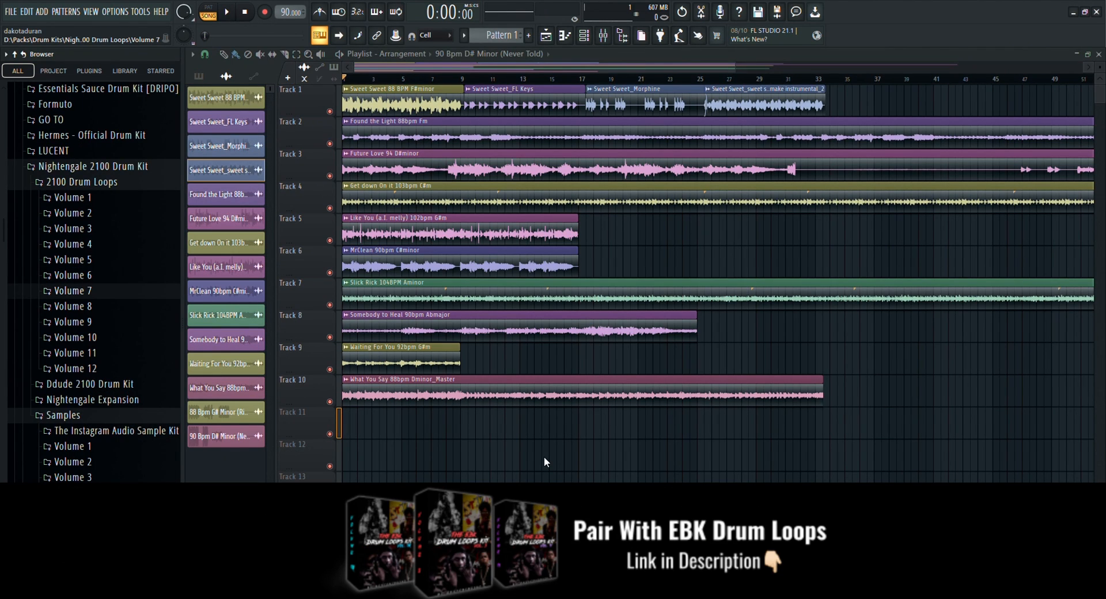
mouse_move(83, 301)
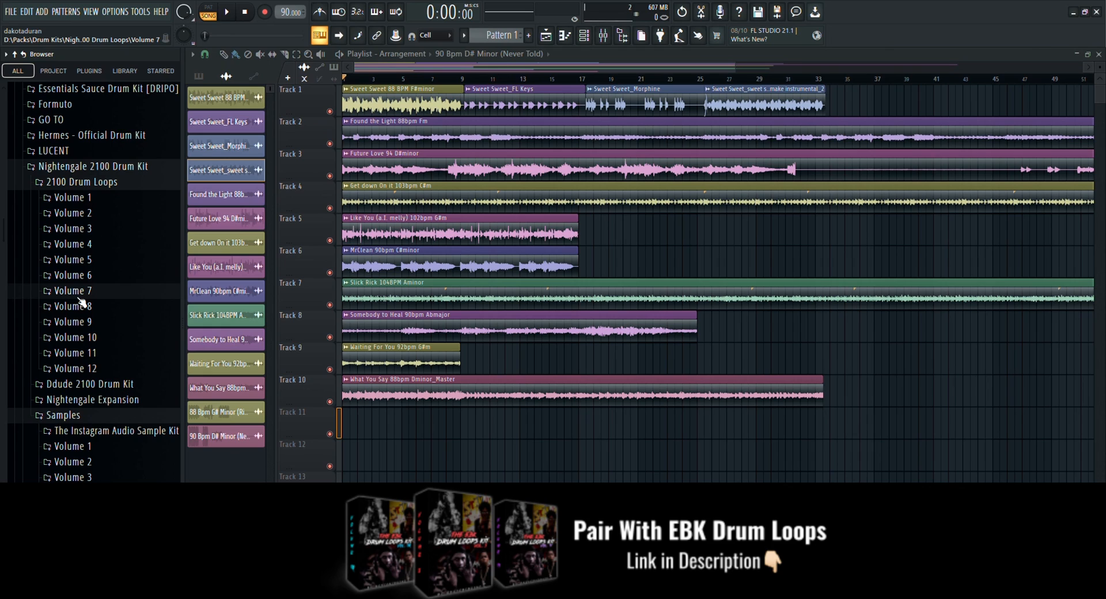
Expand the Volume 6 folder under 2100 Drum Loops to list its ten drum loops.
click(72, 243)
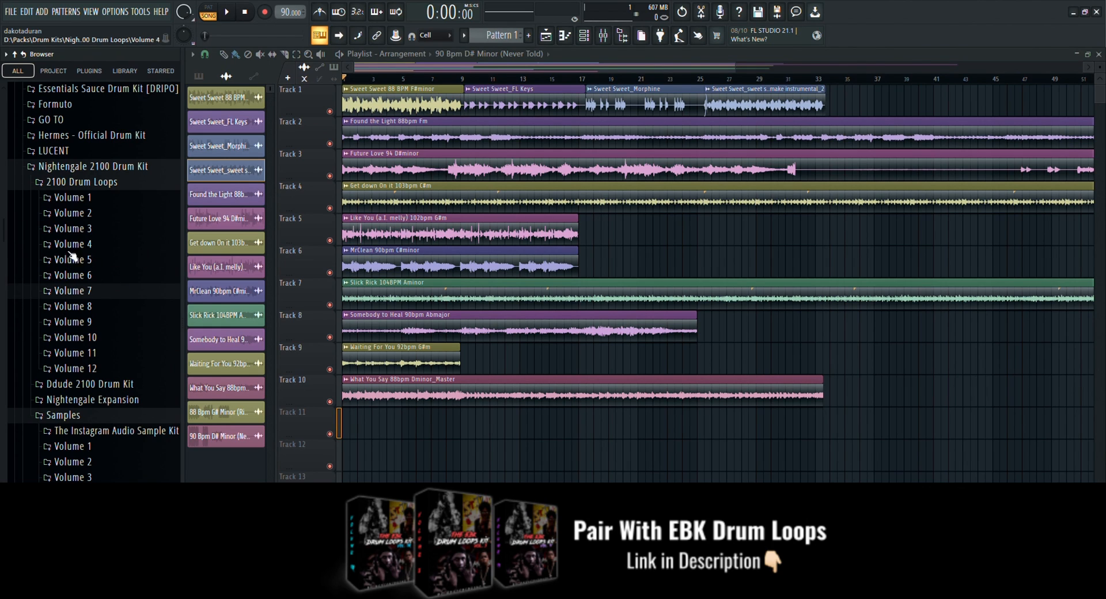
click(69, 276)
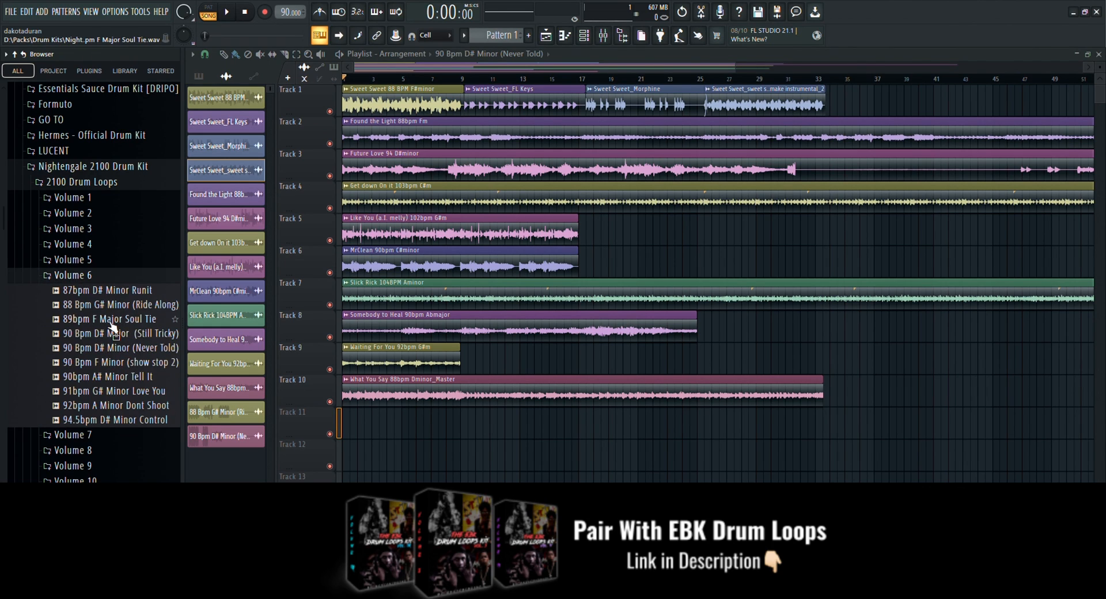